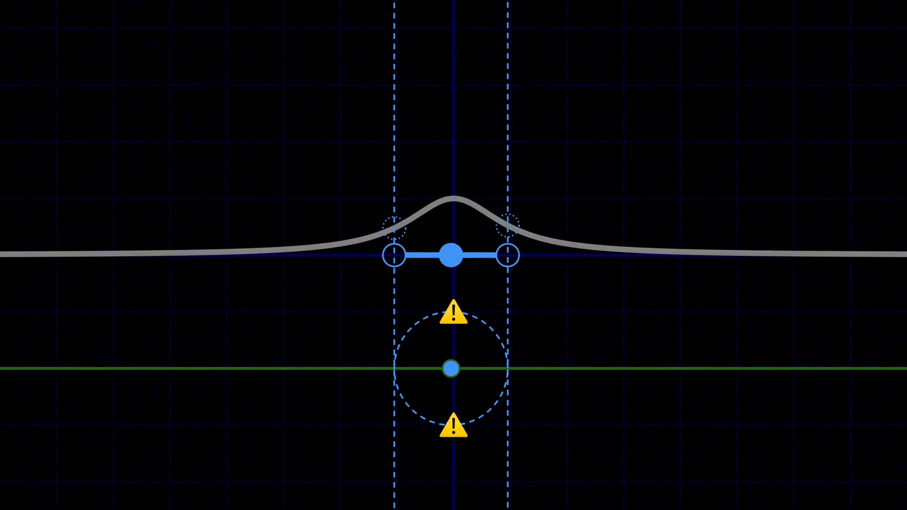
# Drag the expansion-point handle back and forth, settling it far right so the polynomial traces the right tail
pyautogui.moveTo(450, 254); pyautogui.dragTo(769, 254)
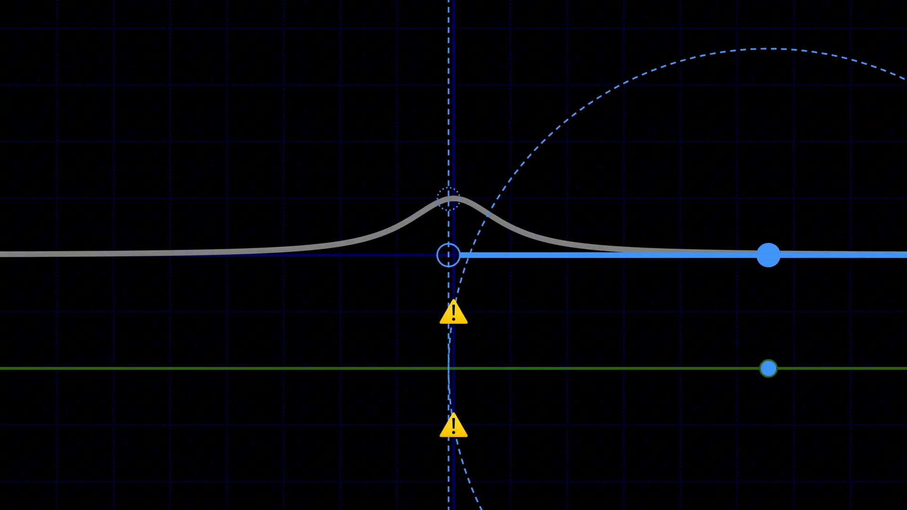
pyautogui.moveTo(767, 255); pyautogui.dragTo(616, 255)
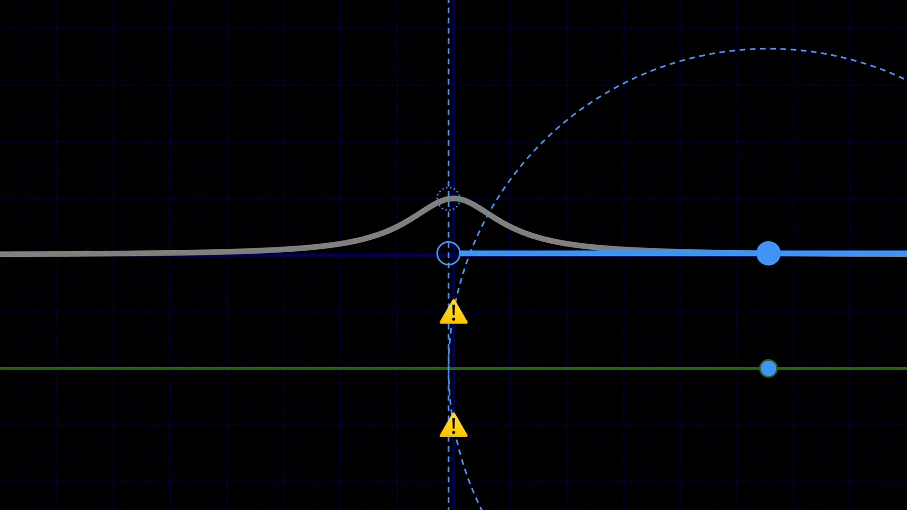
pyautogui.moveTo(769, 253); pyautogui.dragTo(612, 254)
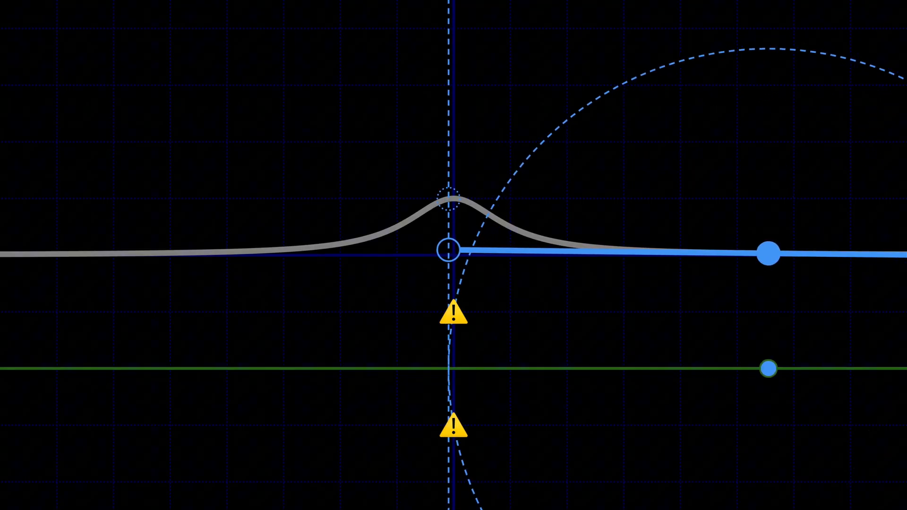
pyautogui.moveTo(769, 252); pyautogui.dragTo(613, 249)
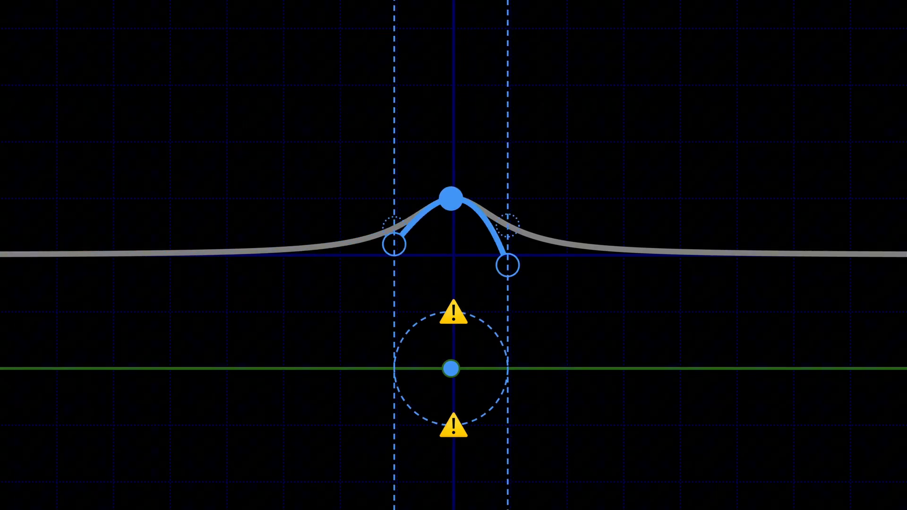
pyautogui.moveTo(448, 202); pyautogui.dragTo(769, 253)
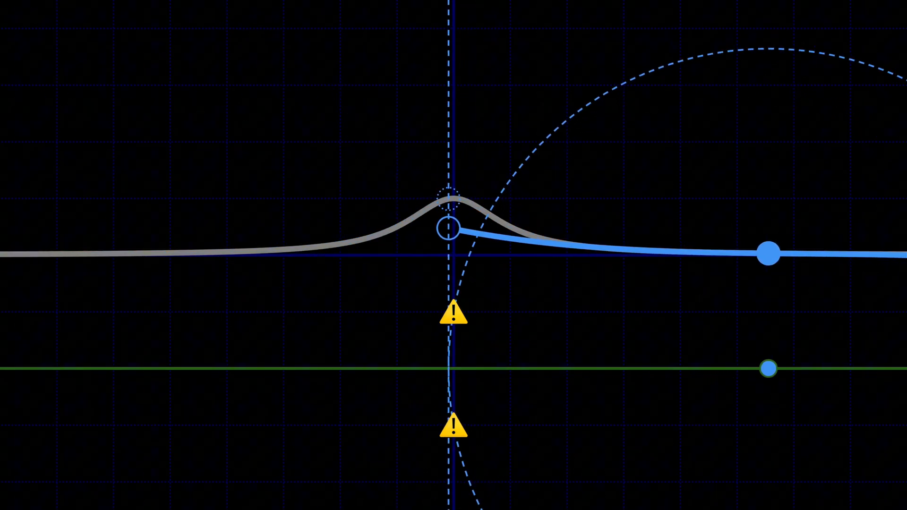